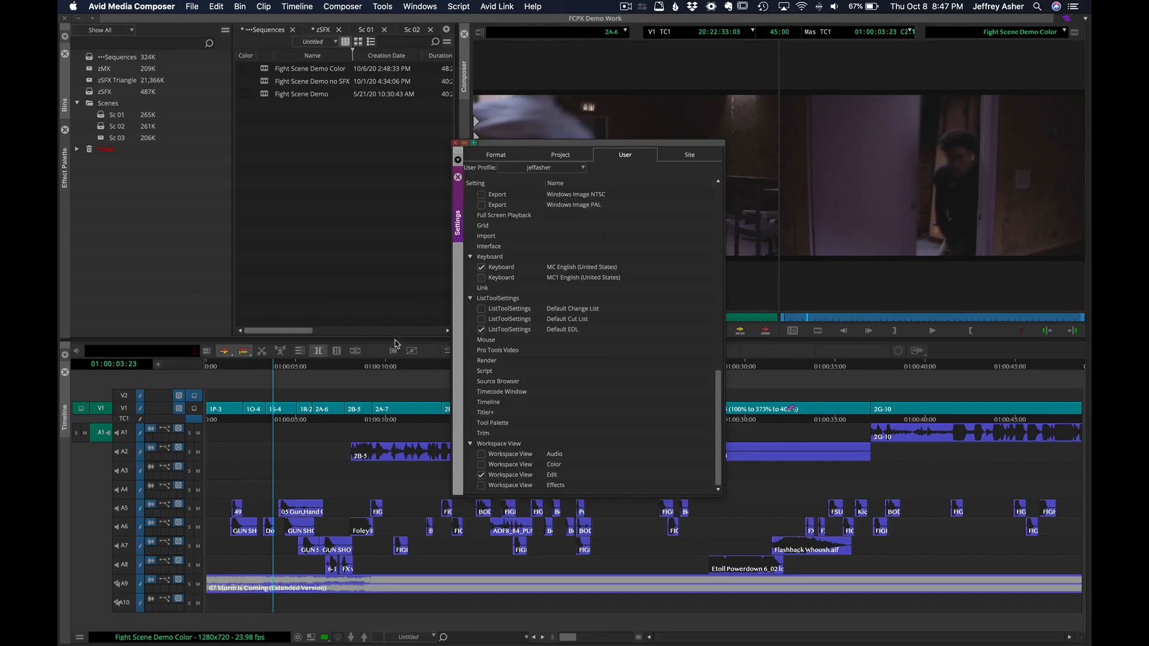
# Step: Enter Color Correction mode via Workspace View Color in Settings > User
pyautogui.doubleClick(501, 267)
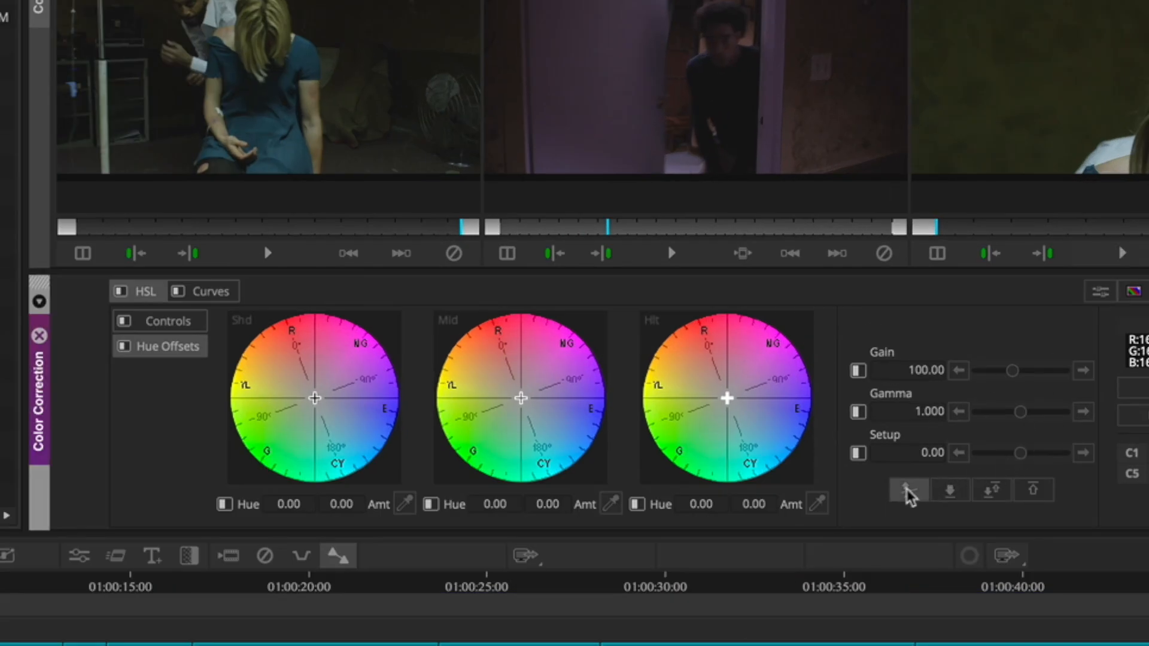
# Step: Apply Auto Balance and Auto Contrast to the doorway shot
pyautogui.click(909, 489)
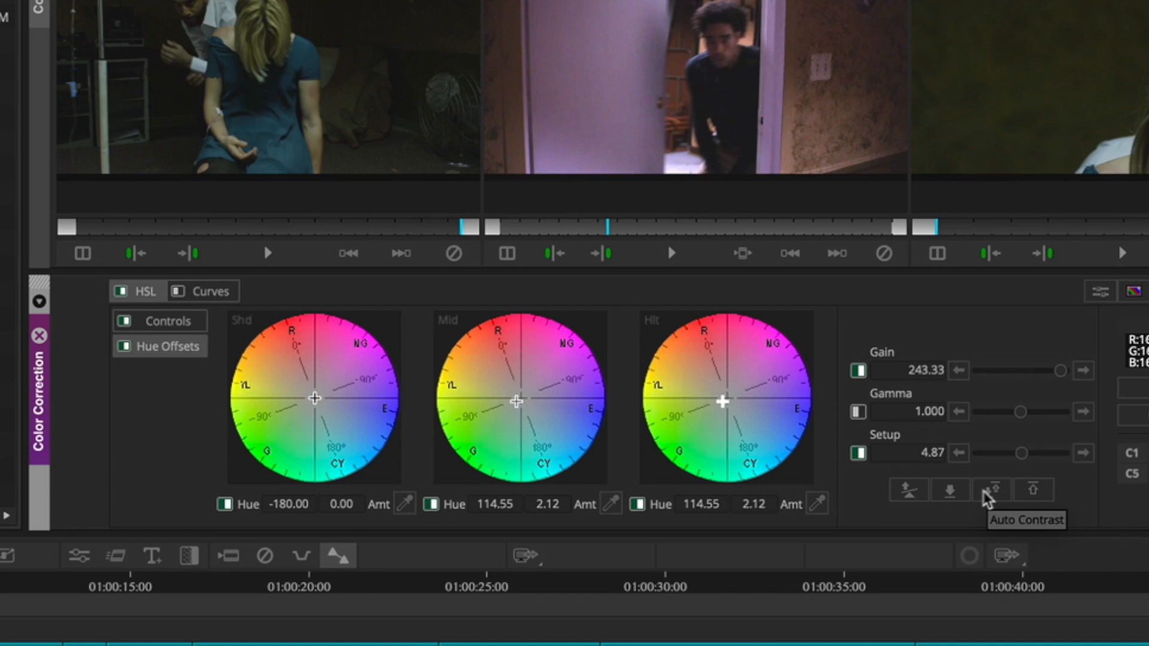
pyautogui.click(992, 489)
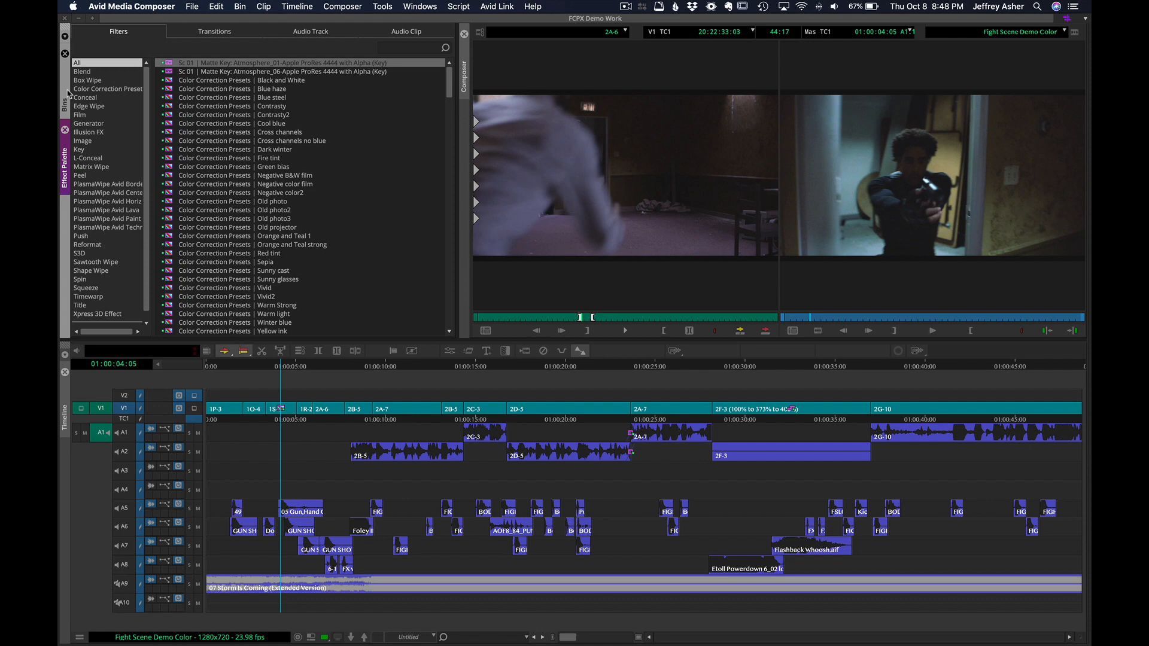
# Step: Show the Color Correction Presets category, with looks like Black and White and Sepia
pyautogui.click(382, 6)
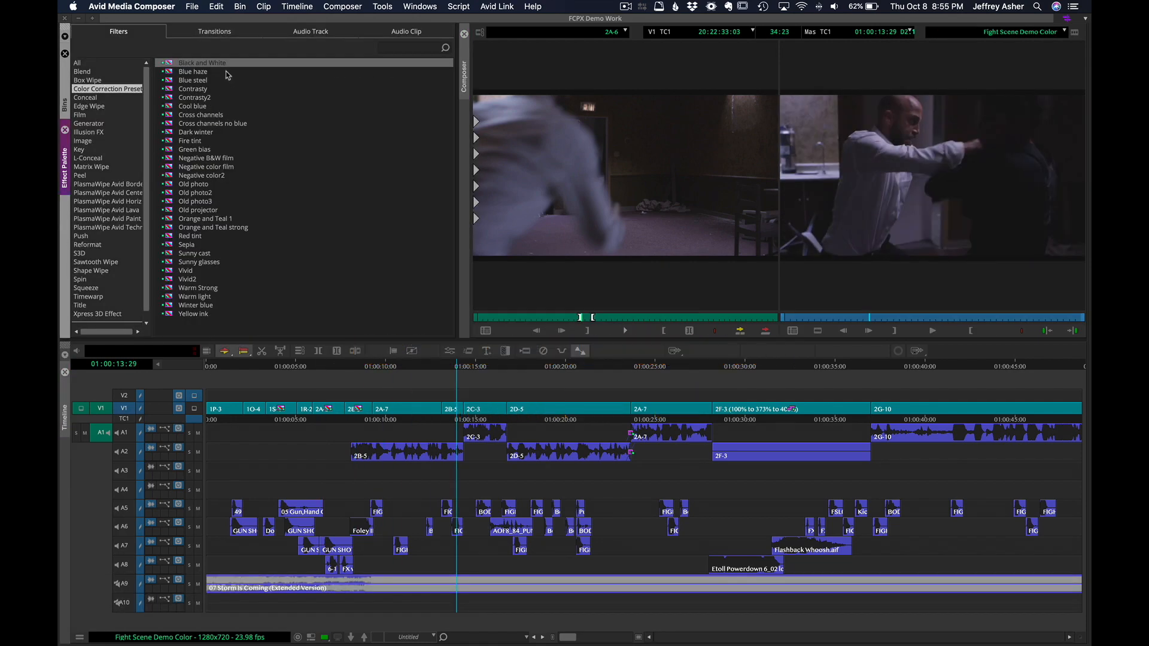
pyautogui.moveTo(275, 203)
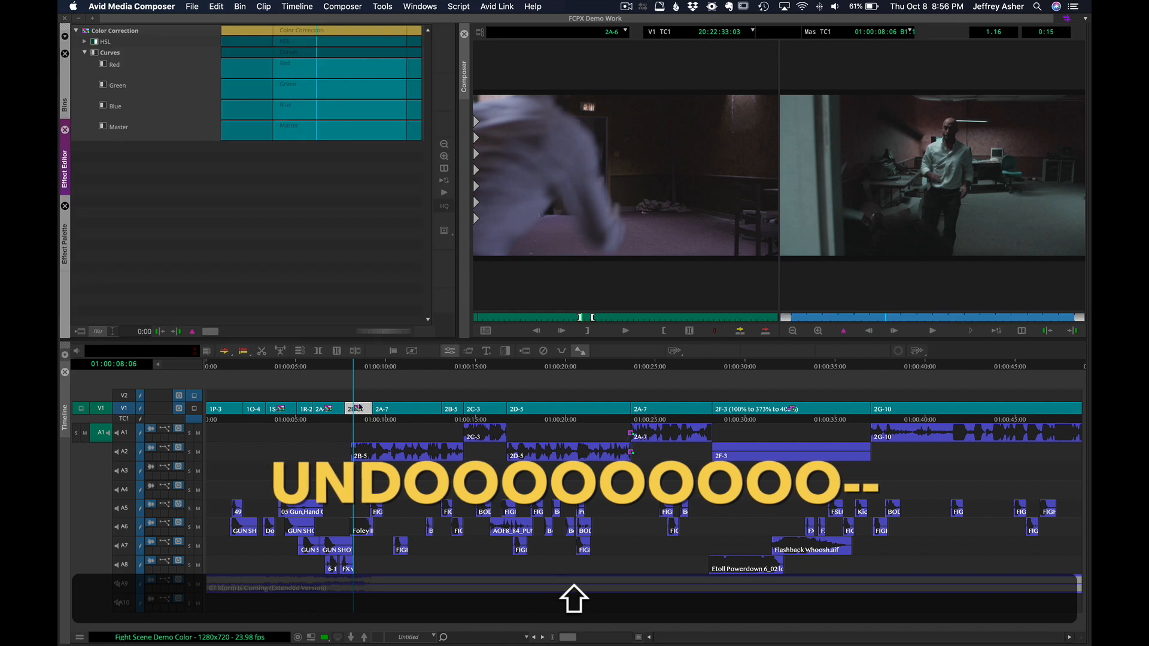
# Step: Undo the last color correction change from the Edit menu
pyautogui.click(216, 6)
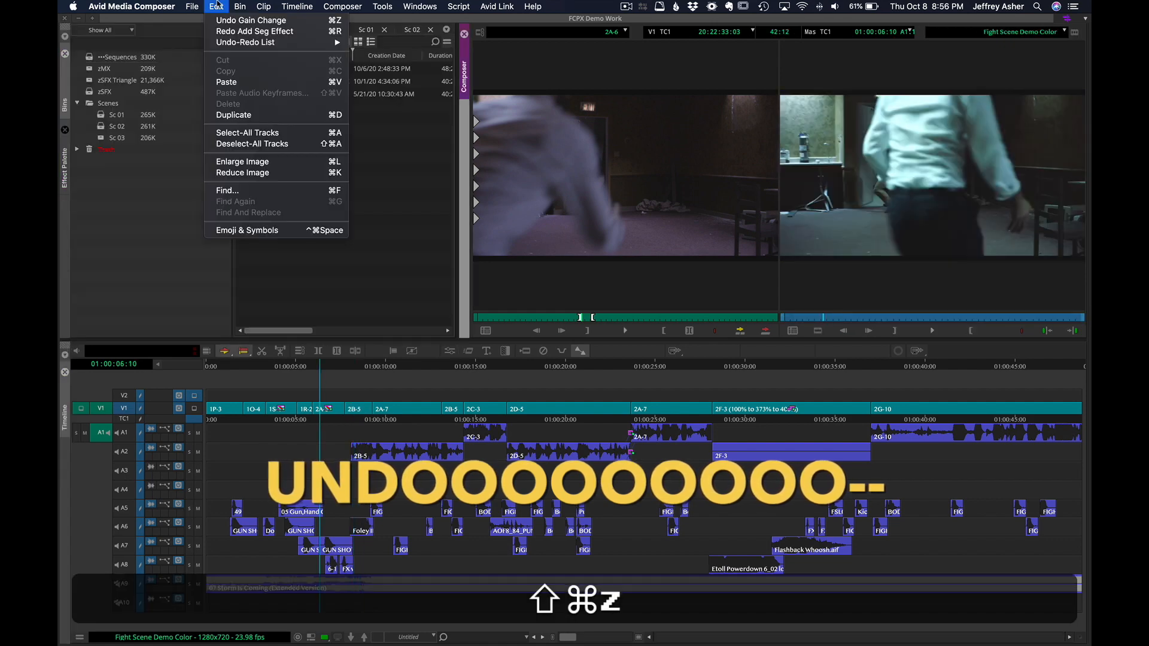
pyautogui.press('cmd+r')
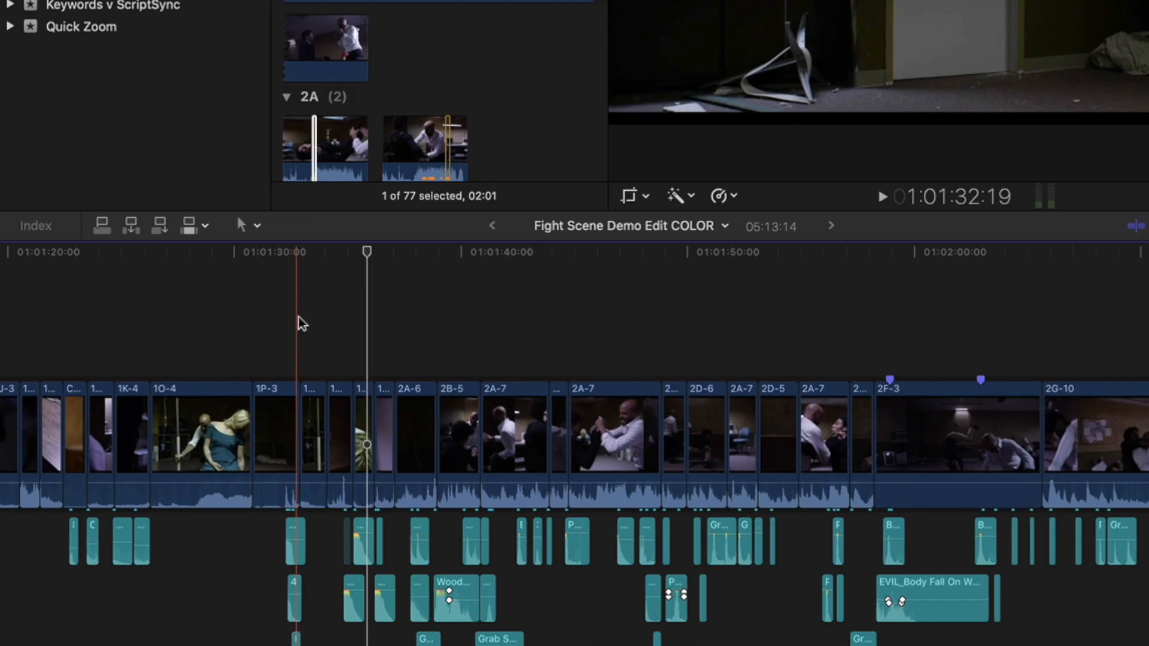
# Step: Select and copy the color-matched shot 1S-4
pyautogui.click(339, 440)
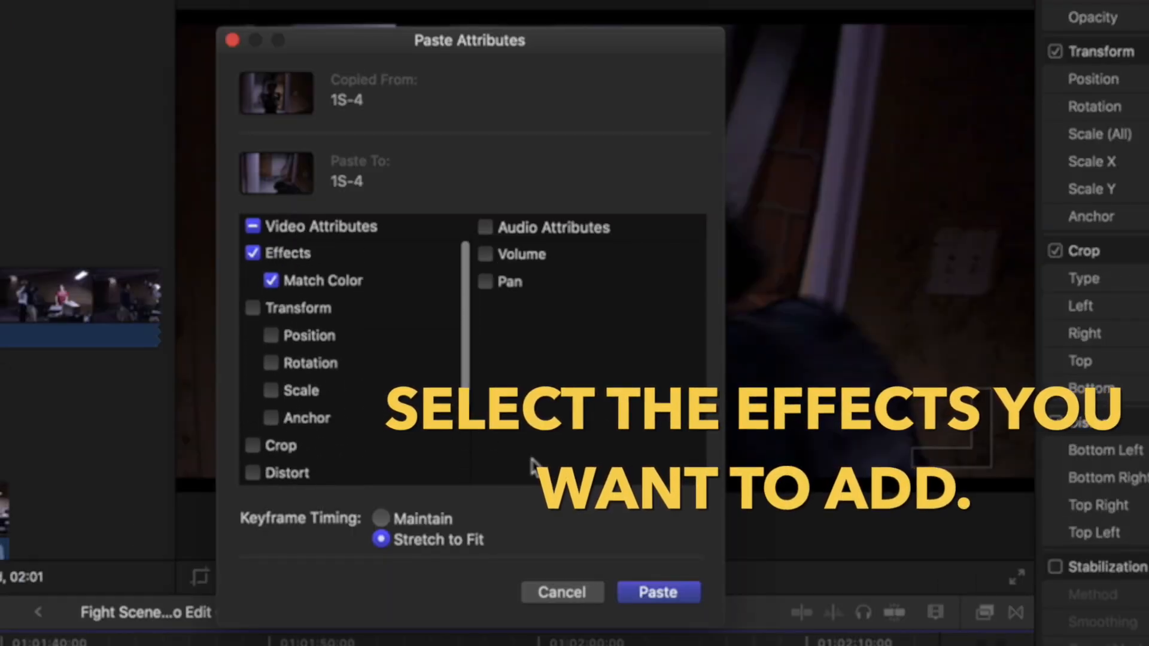
# Step: Paste only the Effects > Match Color attribute onto shot 2B-5
pyautogui.click(657, 592)
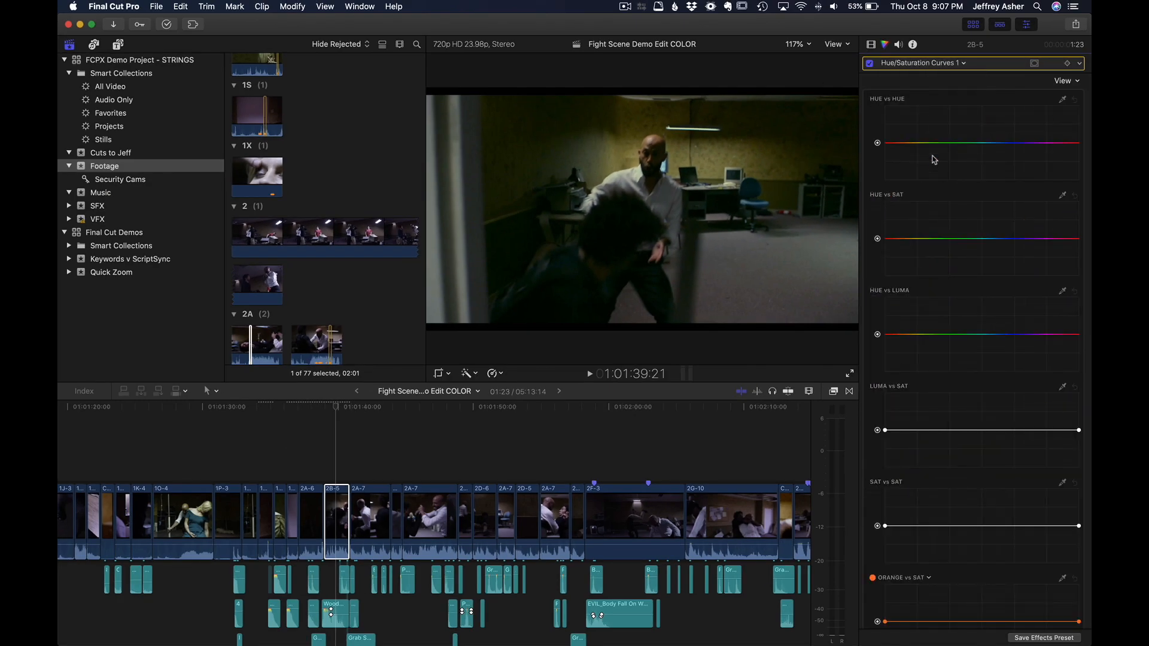
# Step: Open Remove Attributes for the selected shots ending at 2B-5
pyautogui.click(954, 81)
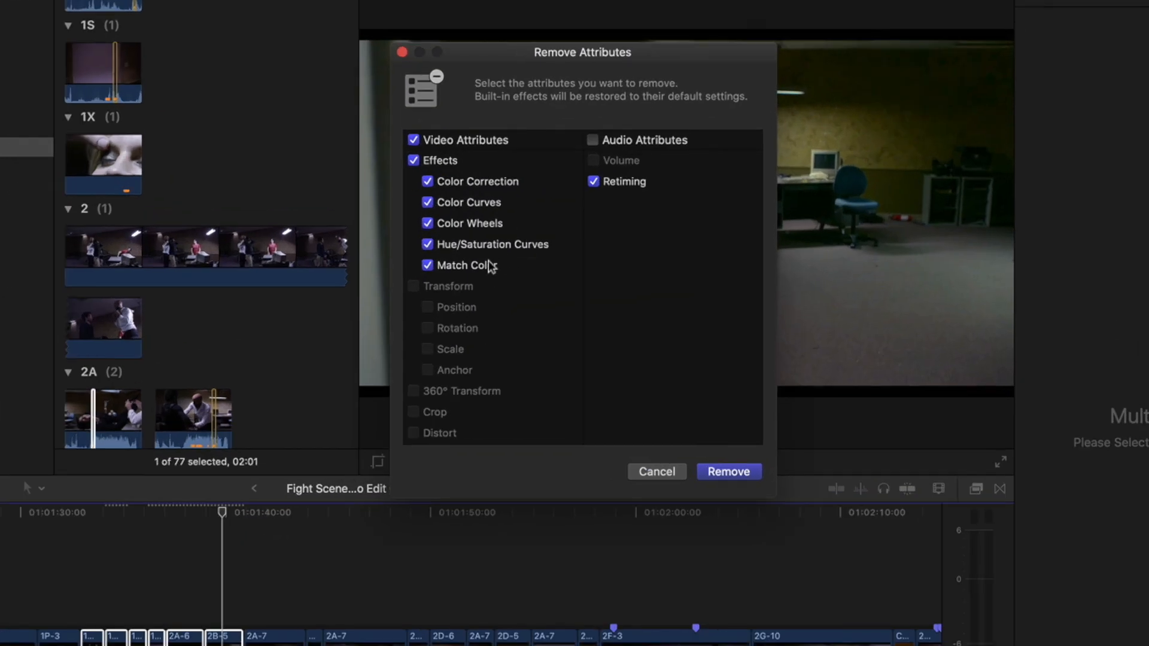
# Step: Remove the checked color effects from the six selected shots
pyautogui.click(593, 180)
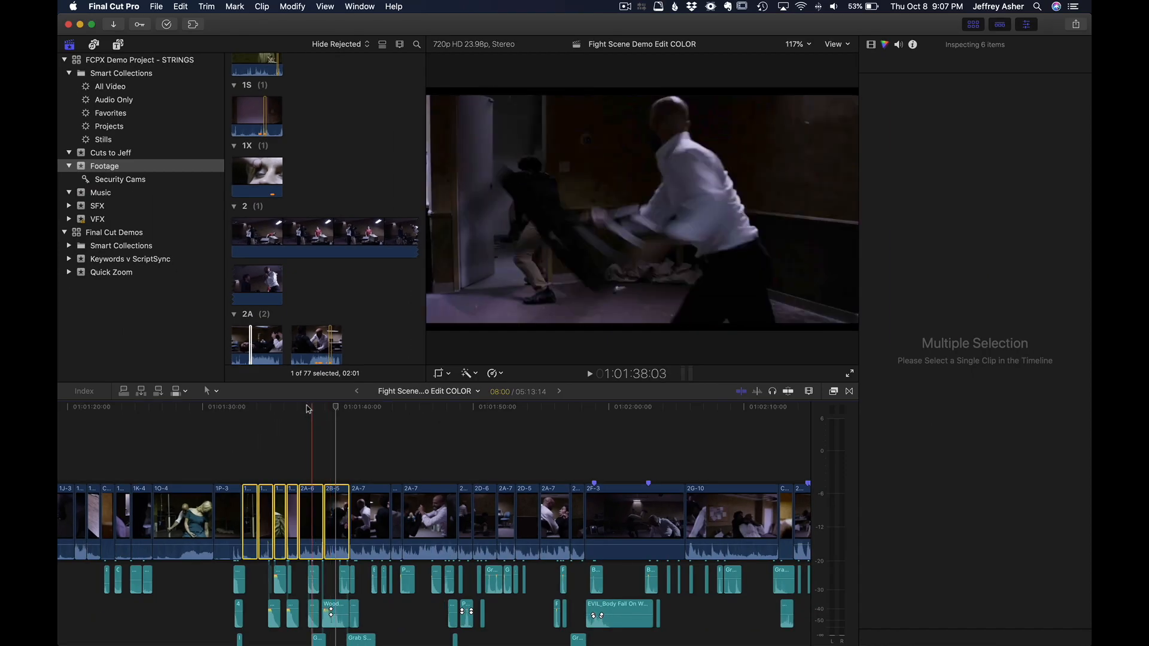
pyautogui.click(282, 407)
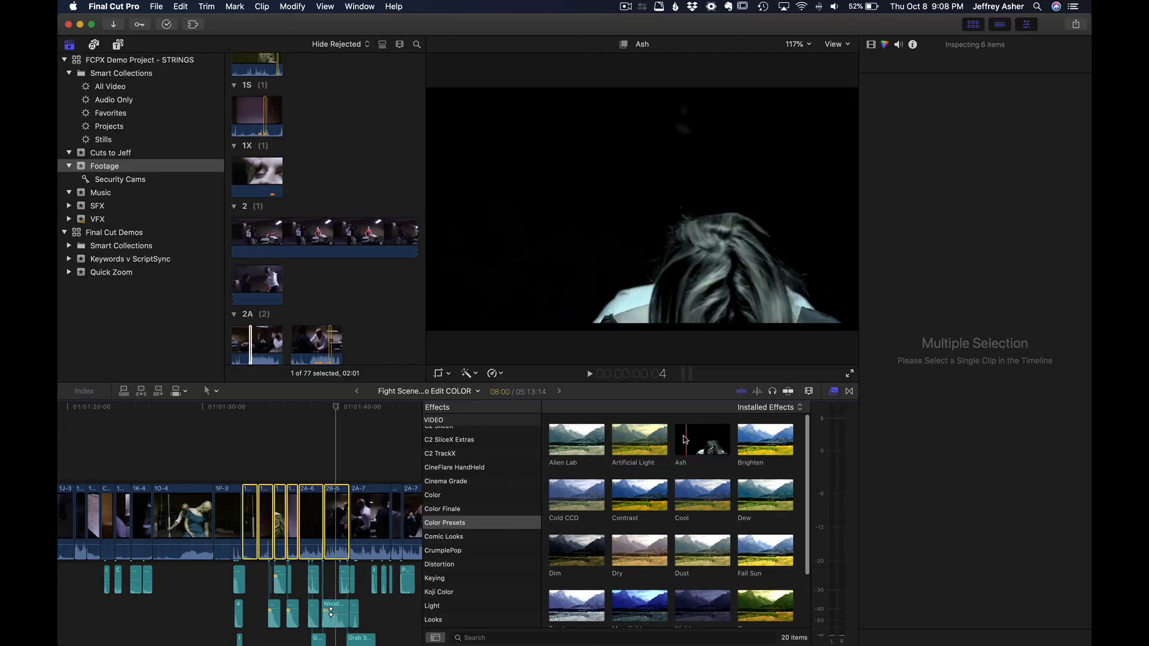
# Step: Skim the Color Presets thumbnails to preview the Ash and Warm looks
pyautogui.scroll(-3)
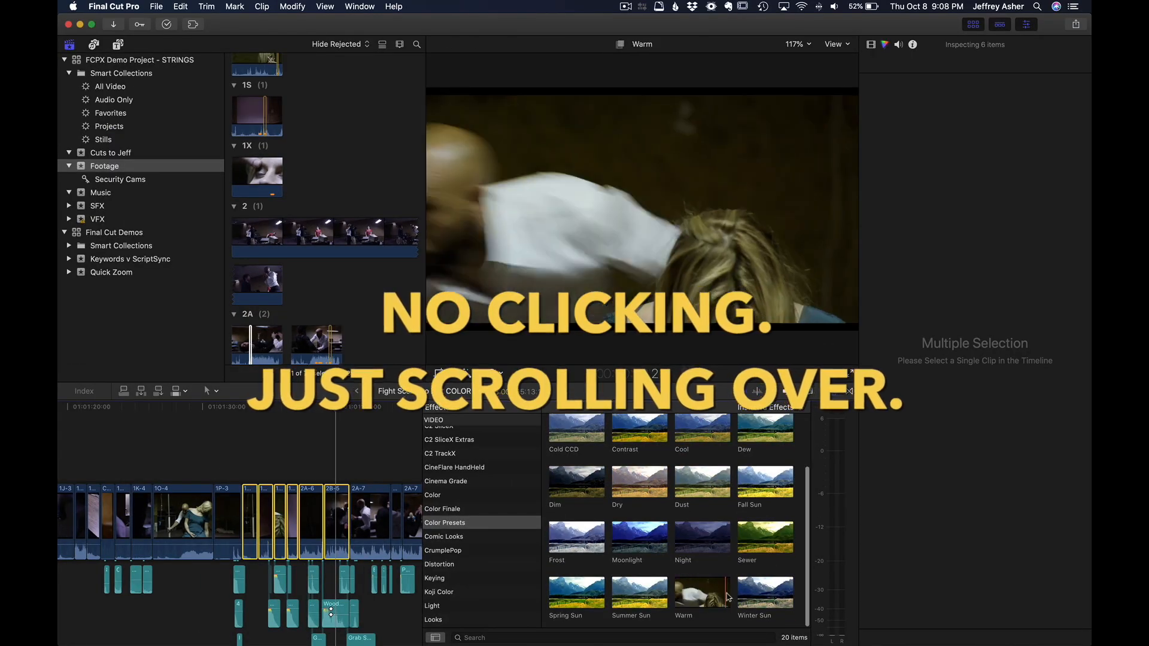